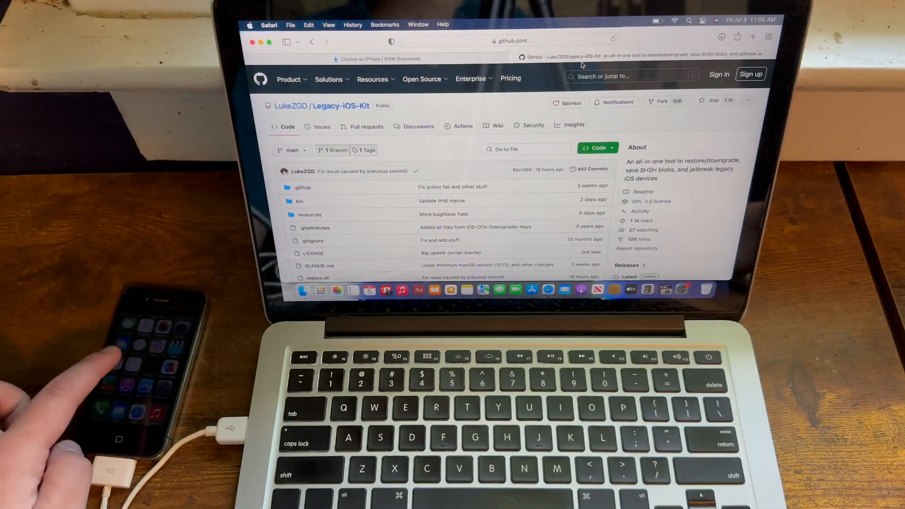
- On ipsw.me, scroll the iPhone list down to the iPhone 4 (CDMA) and iPhone 4 (GSM) entries
{"action": "left_click", "coordinate": [375, 58]}
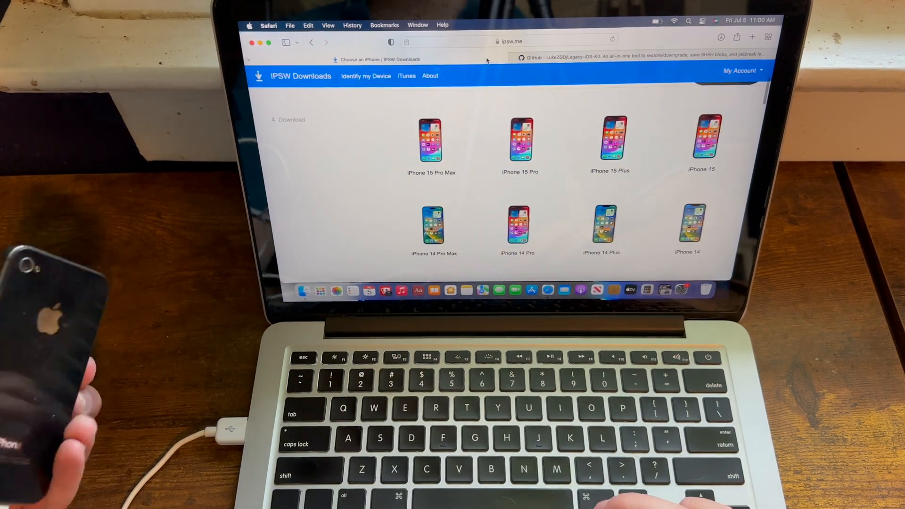
{"action": "scroll", "scroll_direction": "down", "scroll_amount": 3}
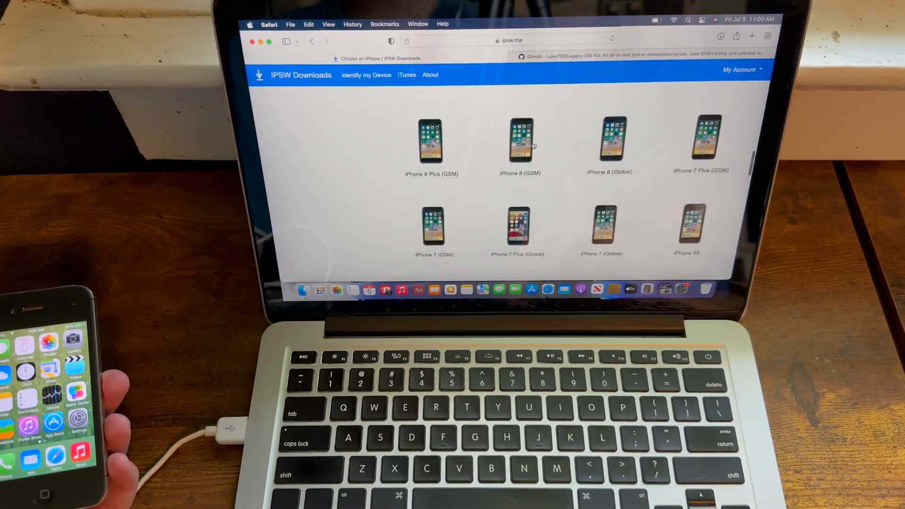
{"action": "scroll", "scroll_direction": "down", "scroll_amount": 3}
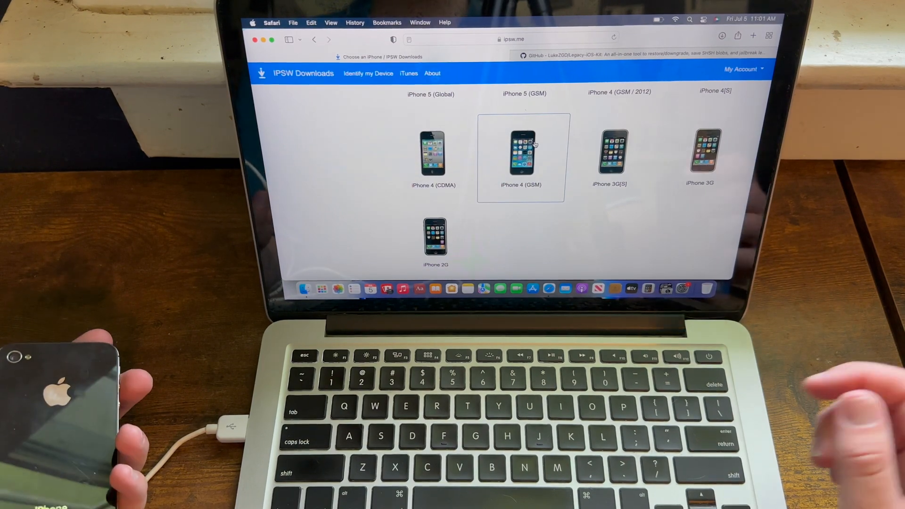
{"action": "scroll", "scroll_direction": "down", "scroll_amount": 3}
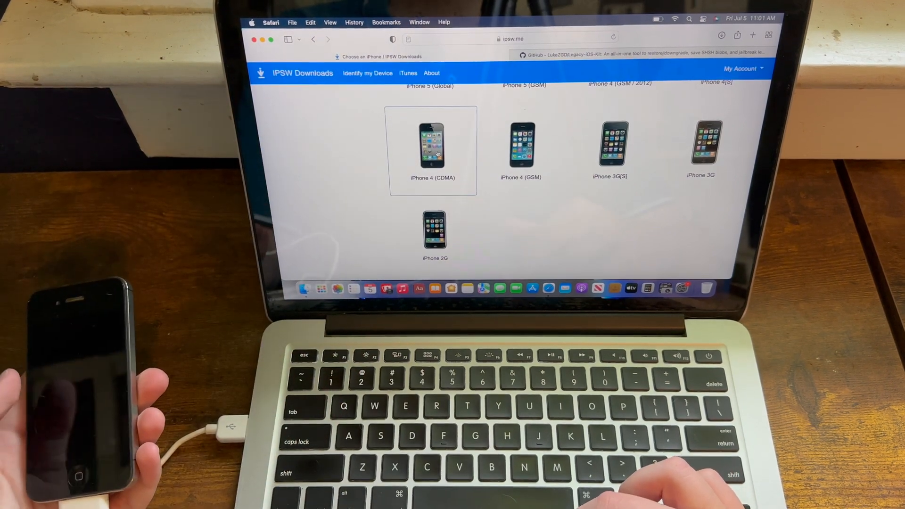
- Browse the iPhone 4 (CDMA) and iPhone 4 (GSM) IPSW lists, dismissing an ad popup
{"action": "left_click", "coordinate": [433, 144]}
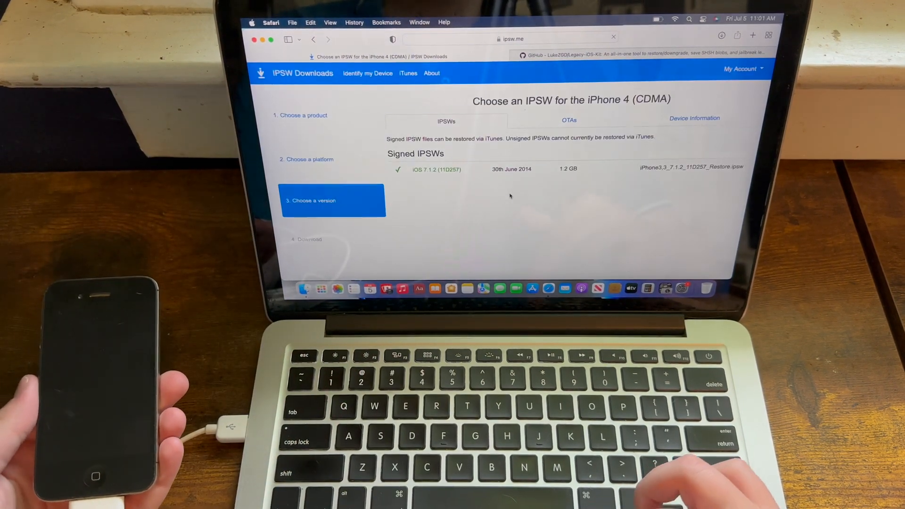
{"action": "scroll", "scroll_direction": "down", "scroll_amount": 3}
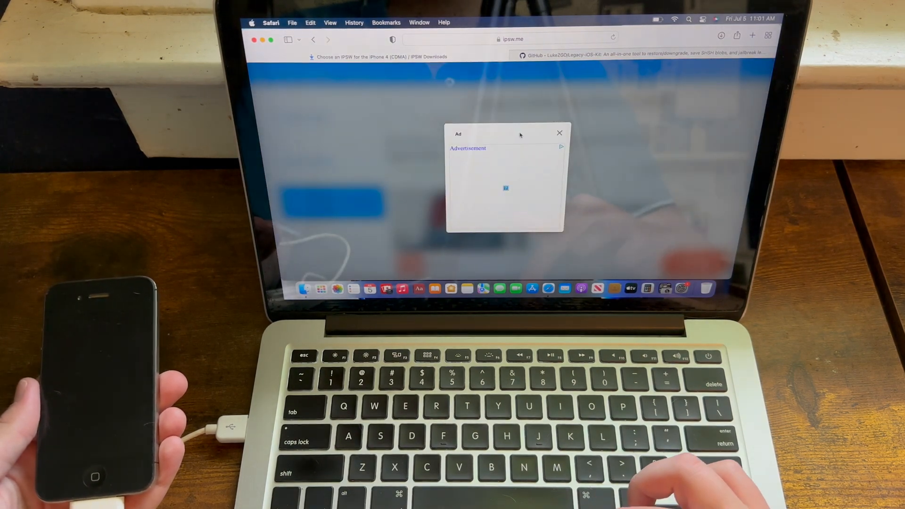
{"action": "left_click", "coordinate": [559, 133]}
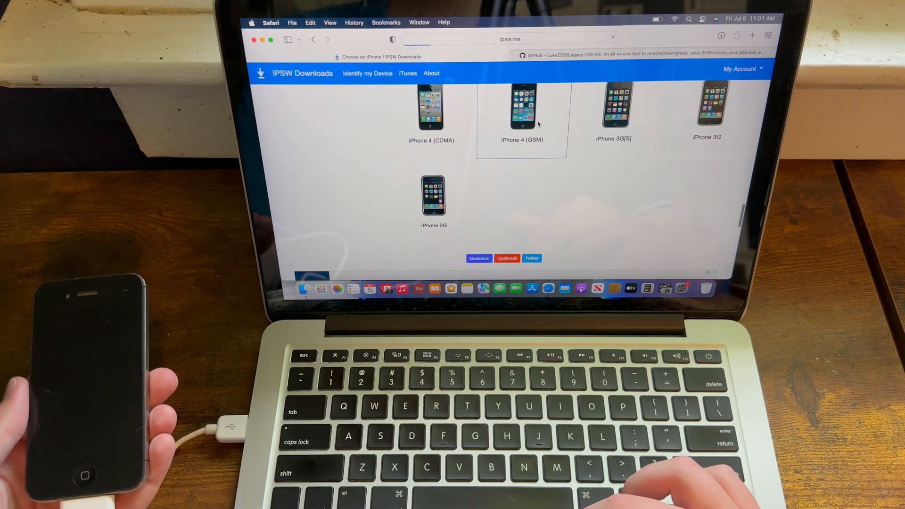
{"action": "left_click", "coordinate": [521, 110]}
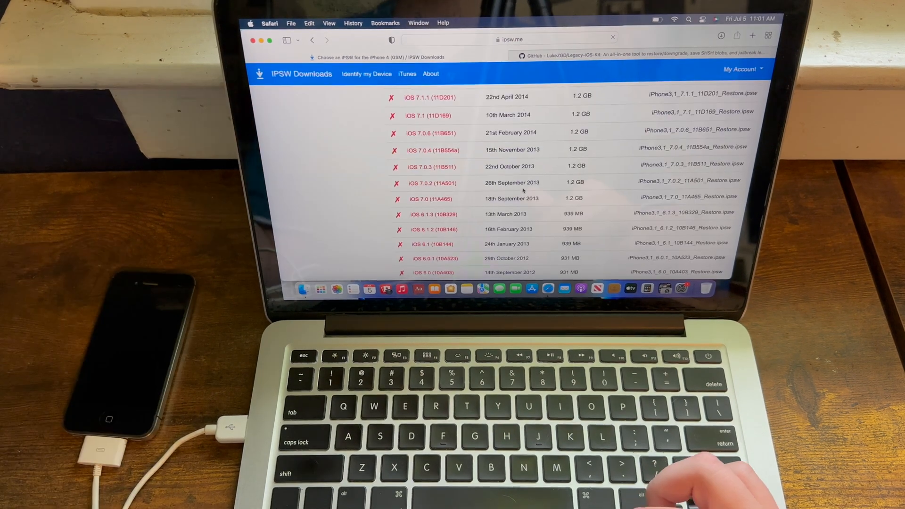
{"action": "scroll", "scroll_direction": "down", "scroll_amount": 3}
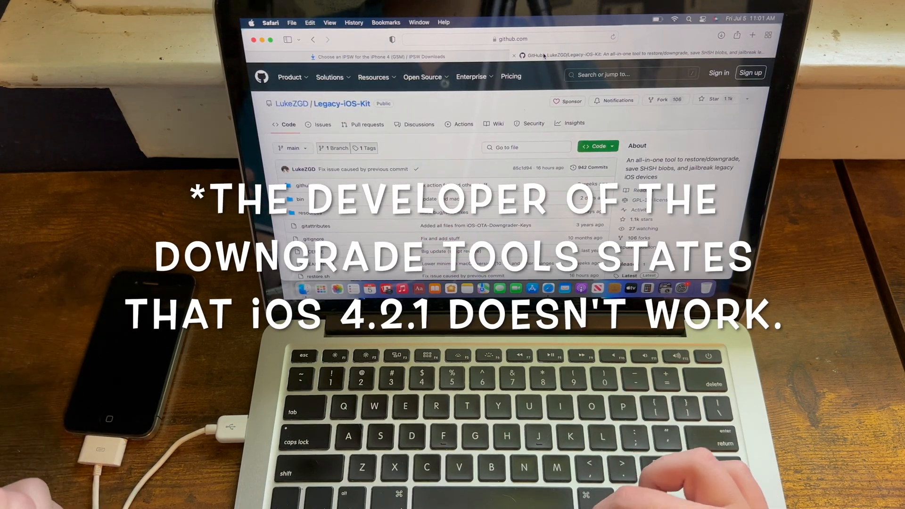
- Scroll through the Legacy-iOS-Kit README on GitHub
{"action": "scroll", "scroll_direction": "down", "scroll_amount": 3}
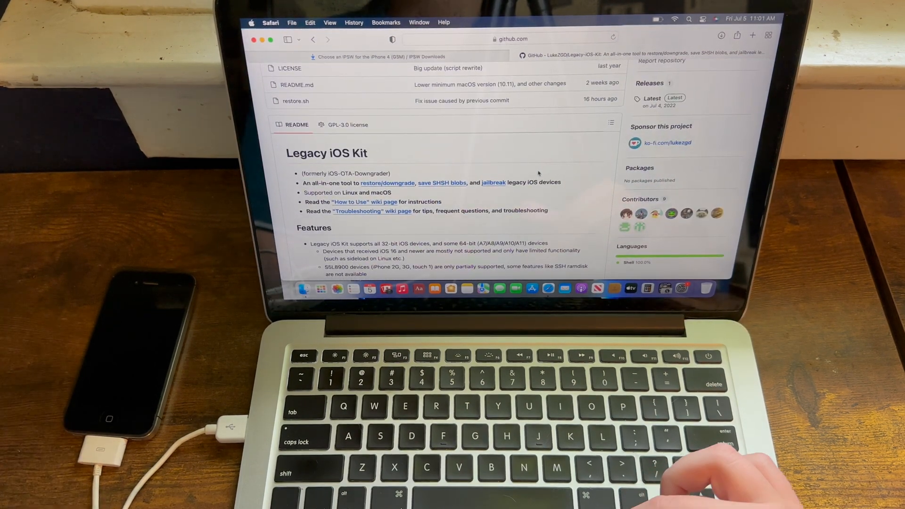
{"action": "scroll", "scroll_direction": "down", "scroll_amount": 3}
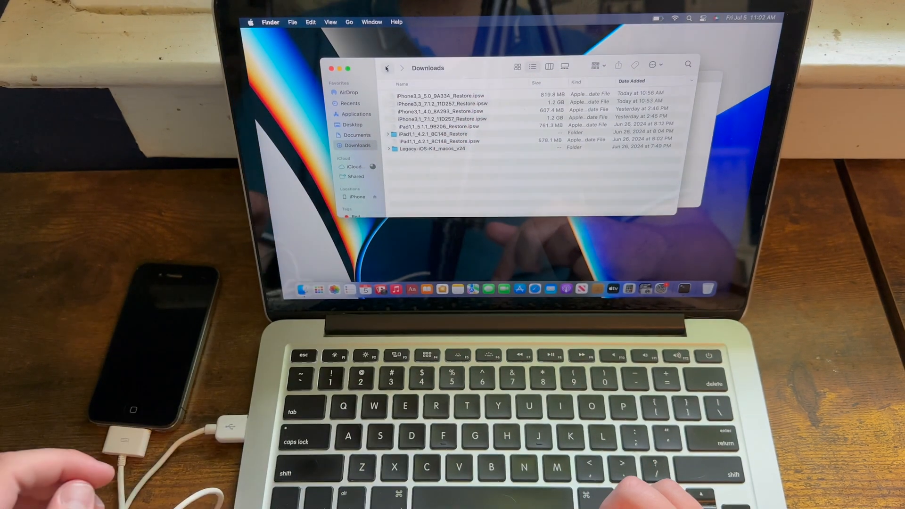
- Open the Legacy-iOS-Kit_macos_v24 folder and answer Y to the script's update prompt
{"action": "double_click", "coordinate": [432, 149]}
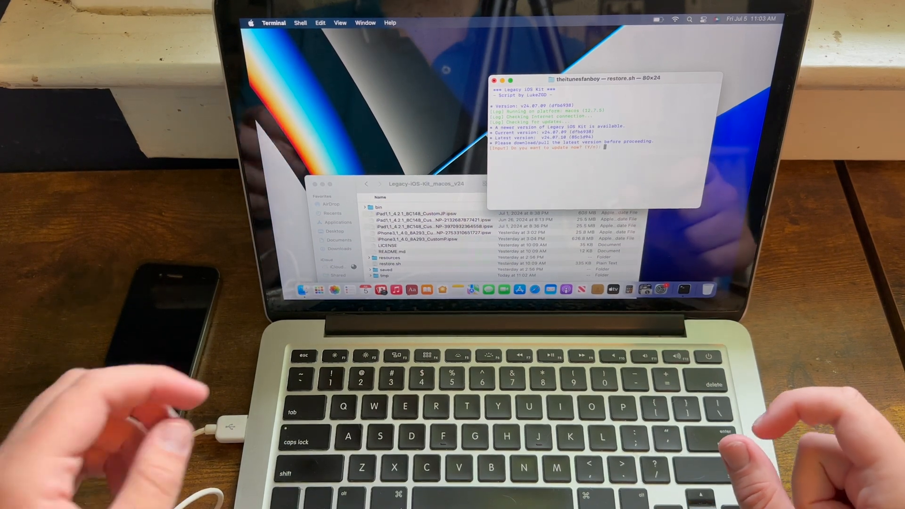
{"action": "type", "text": "Y"}
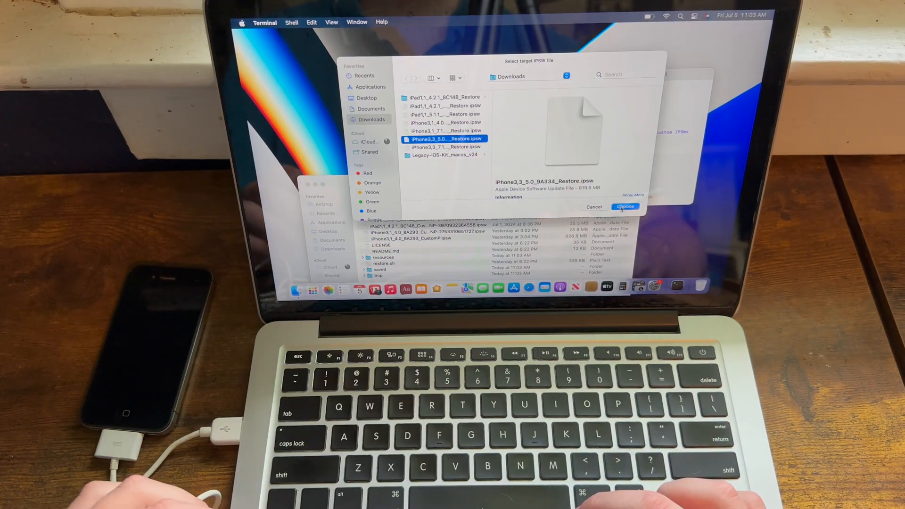
- Confirm iPhone3,3_5.0_9A334 as target and iPhone3,3_7.1.2_11D257_Restore.ipsw as base IPSW
{"action": "left_click", "coordinate": [625, 206]}
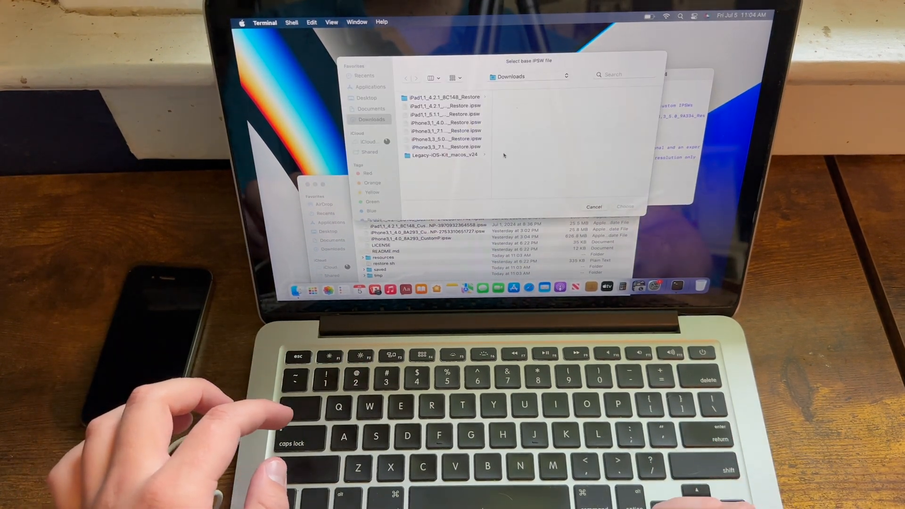
{"action": "left_click", "coordinate": [446, 147]}
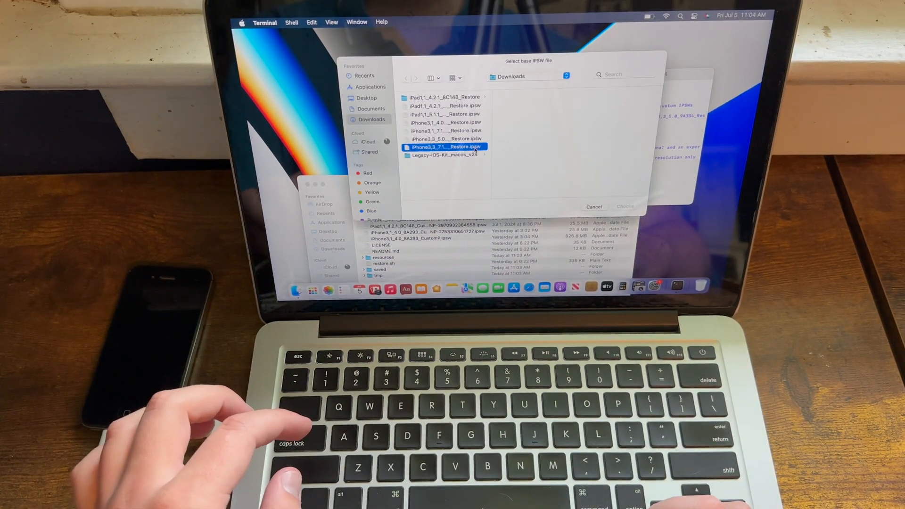
{"action": "left_click", "coordinate": [444, 147]}
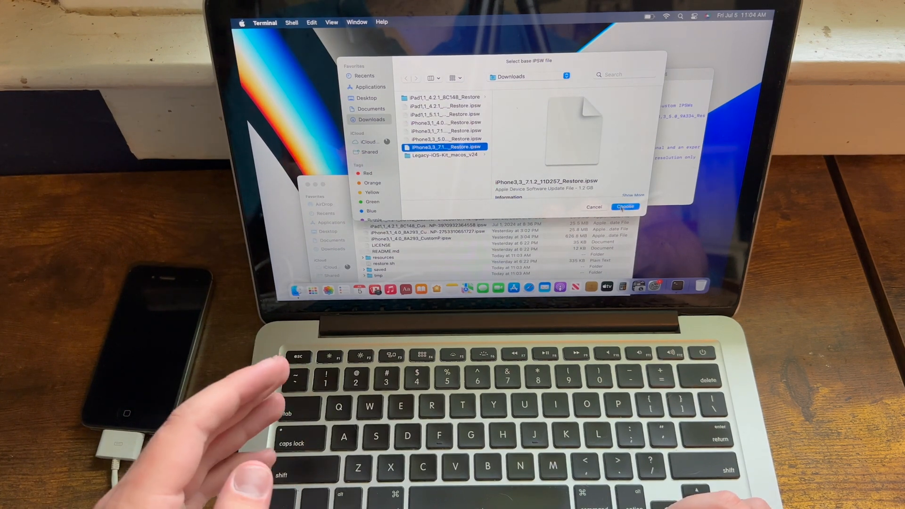
{"action": "left_click", "coordinate": [626, 207]}
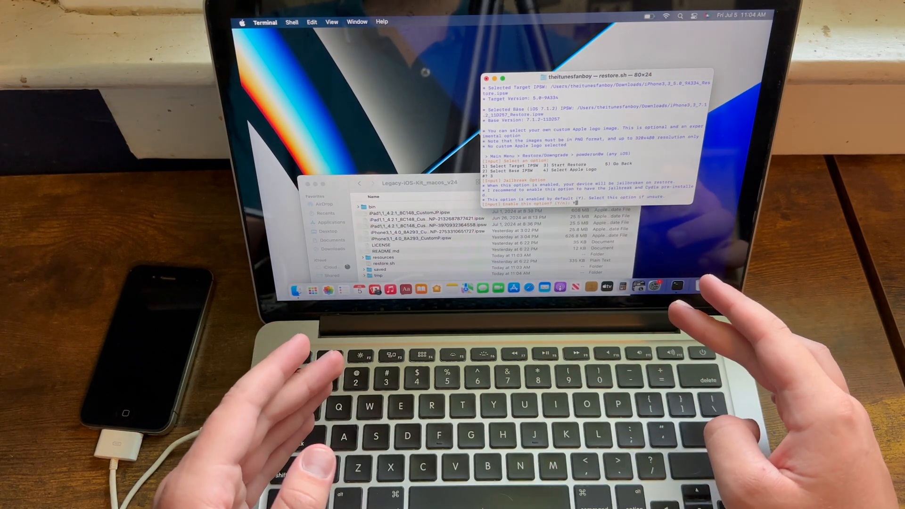
- Answer Y to the jailbreak and memory option prompts so the custom IPSW builds
{"action": "type", "text": "Y"}
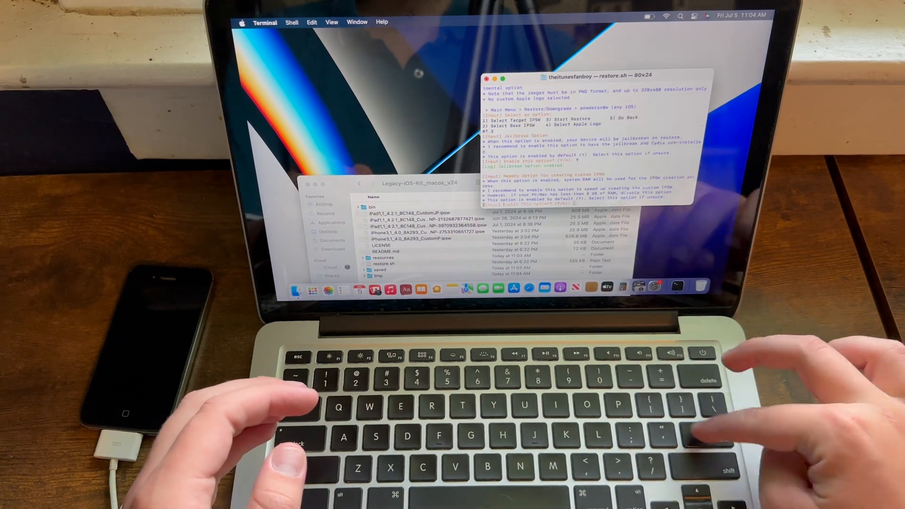
{"action": "type", "text": "Y/n): Y"}
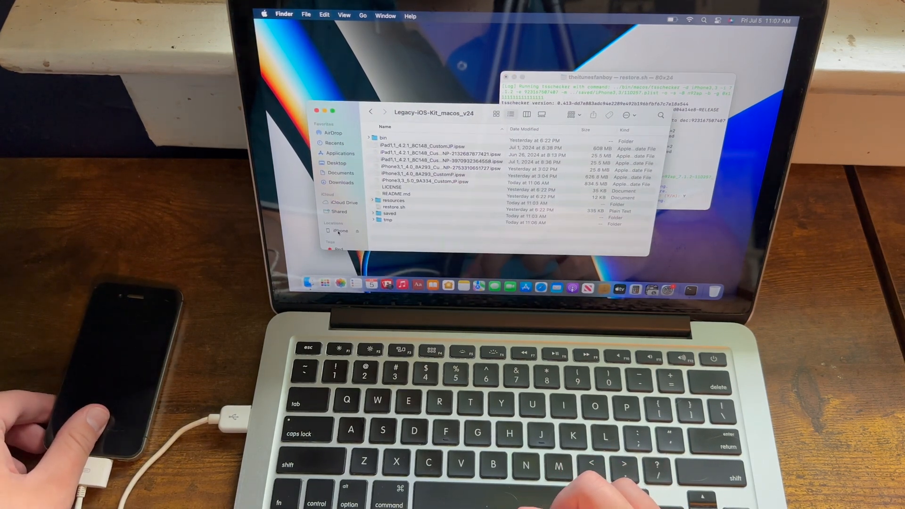
- View the iPhone under Finder's Locations, then enter 6 in Legacy iOS Kit for Other Utilities
{"action": "left_click", "coordinate": [340, 230]}
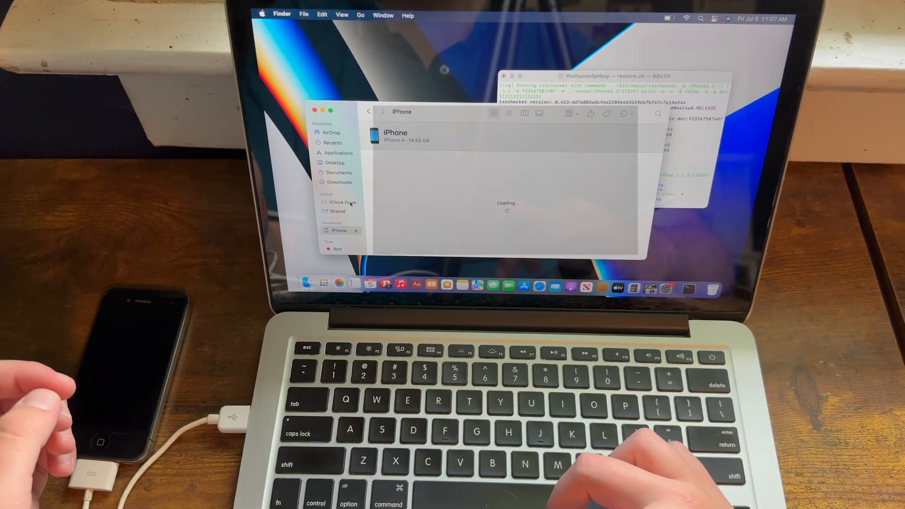
{"action": "left_click", "coordinate": [339, 183]}
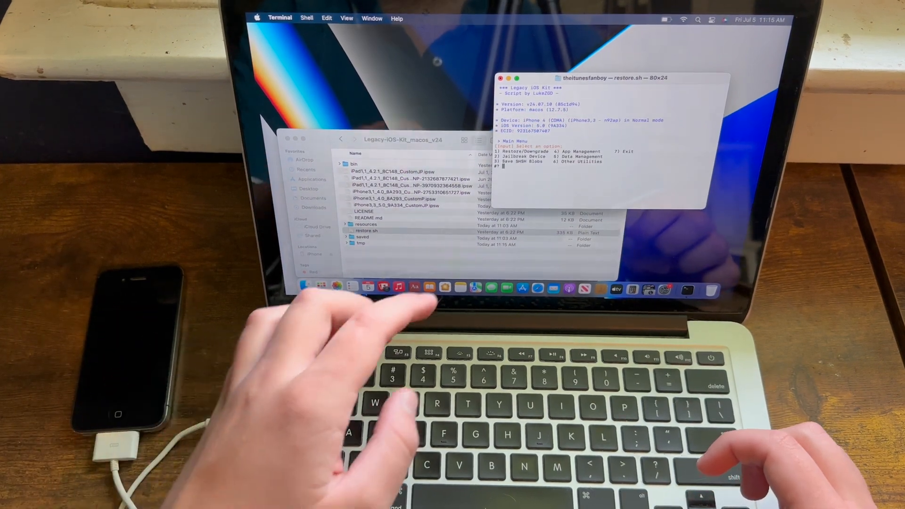
{"action": "type", "text": "6"}
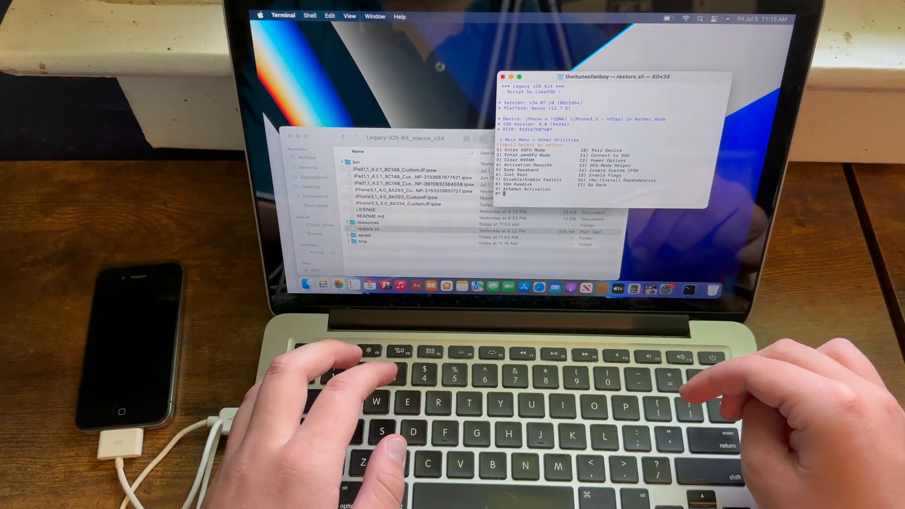